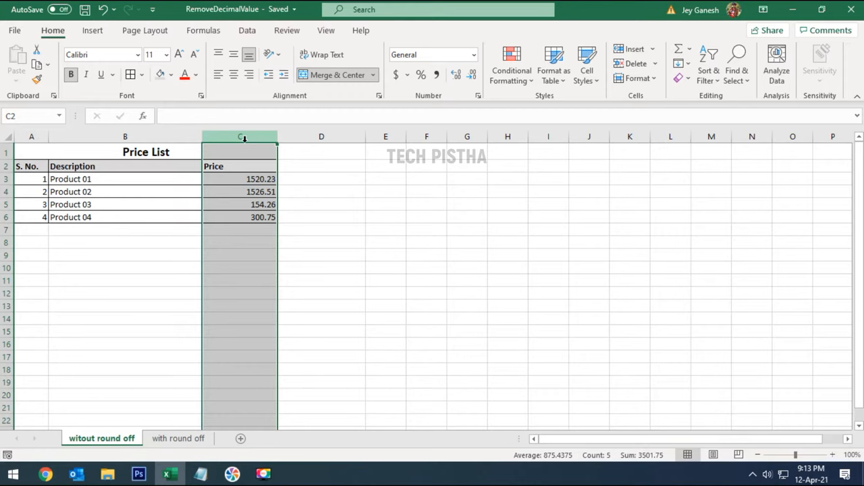
mouse_move(243, 138)
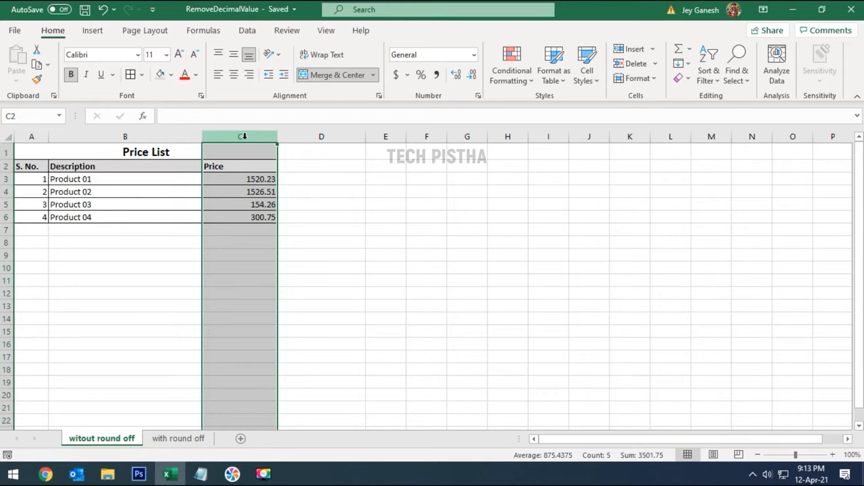
Step: Format the Price column as Number with 0 decimal places, then go to the 'with round off' sheet
right_click(241, 137)
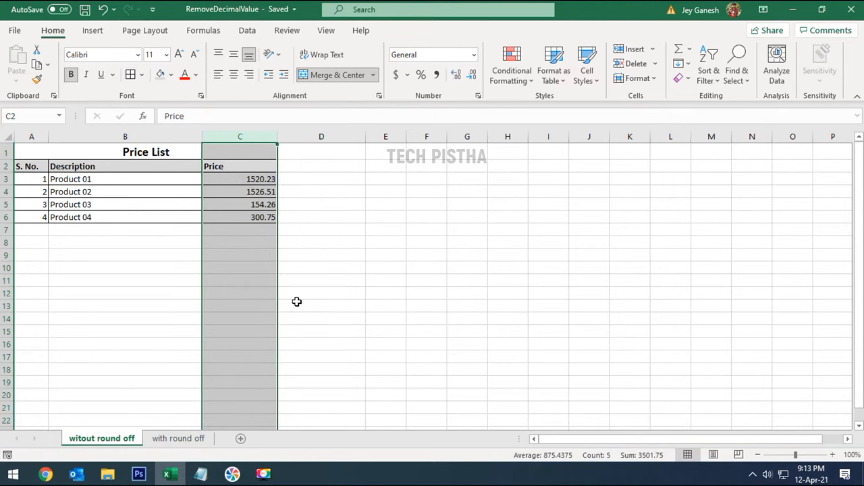
key(ctrl+1)
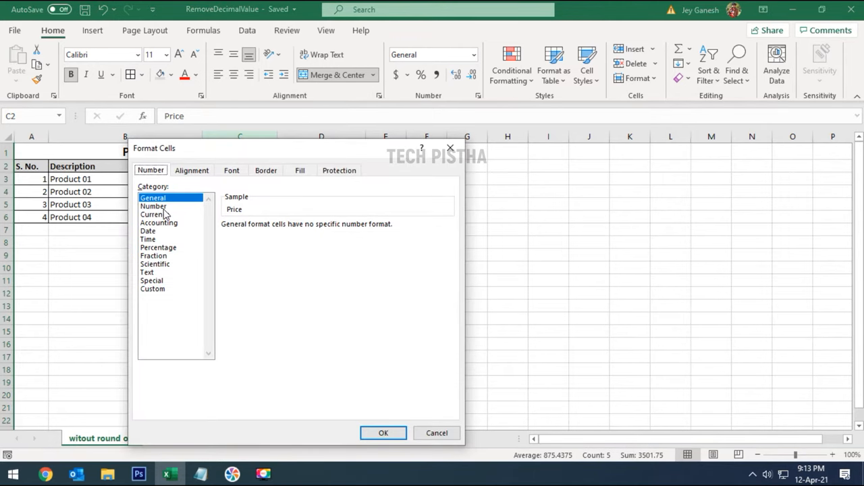
click(154, 205)
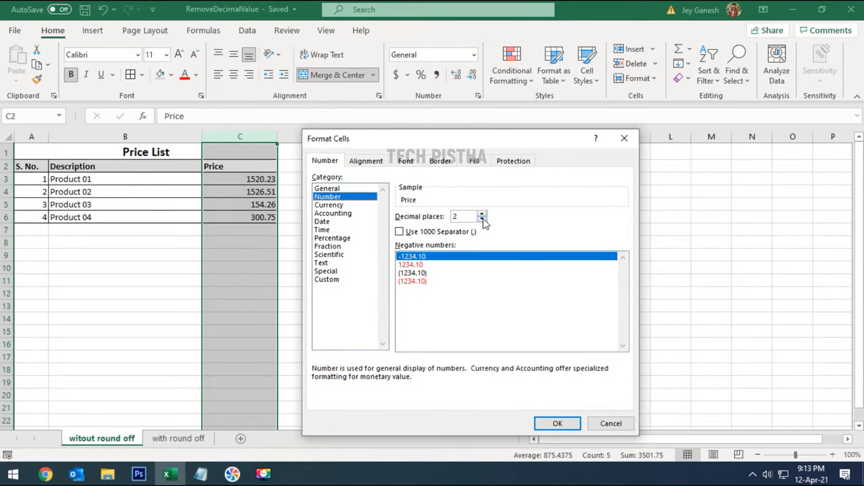
click(482, 219)
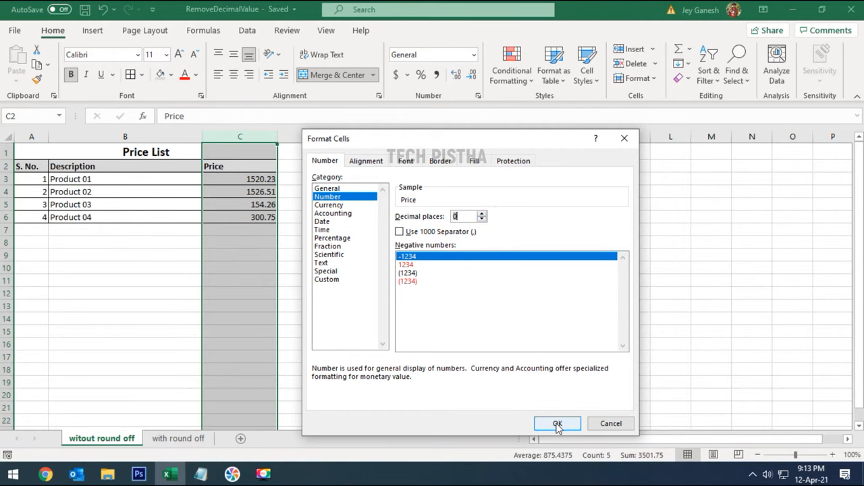
click(557, 424)
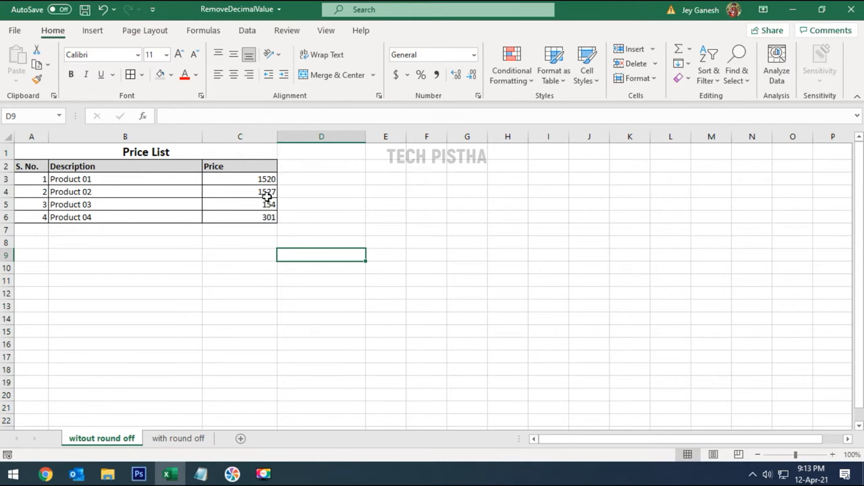
click(178, 437)
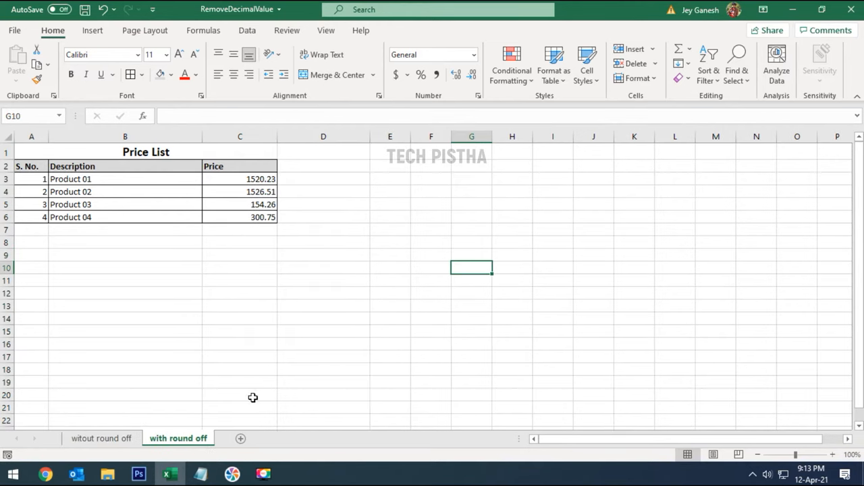
mouse_move(326, 302)
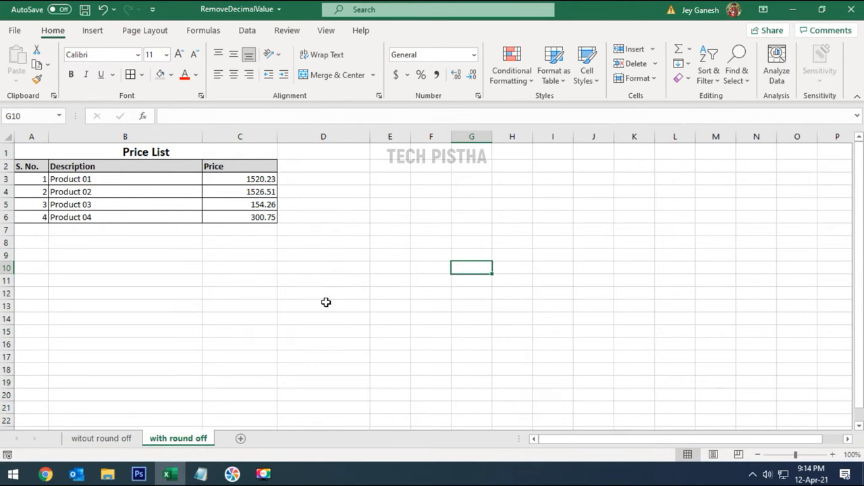
Step: In D3 build the formula =ROUND(C3,0) to round the first price to zero decimals
click(324, 178)
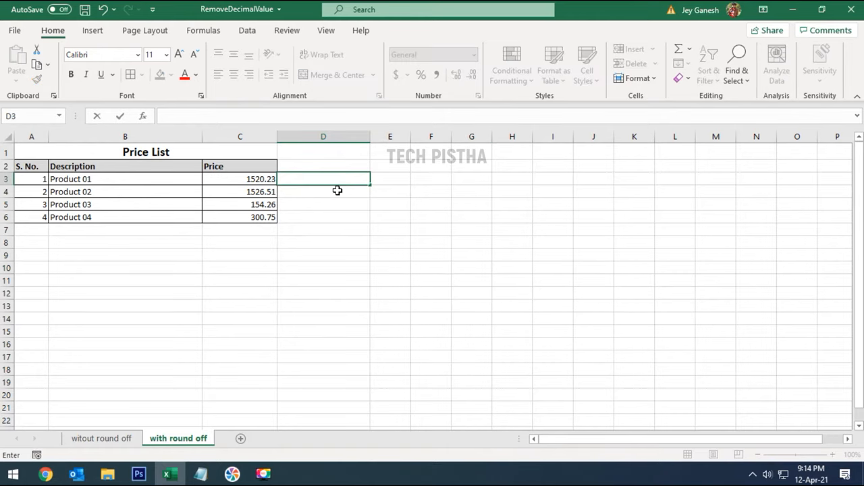
text(=round()
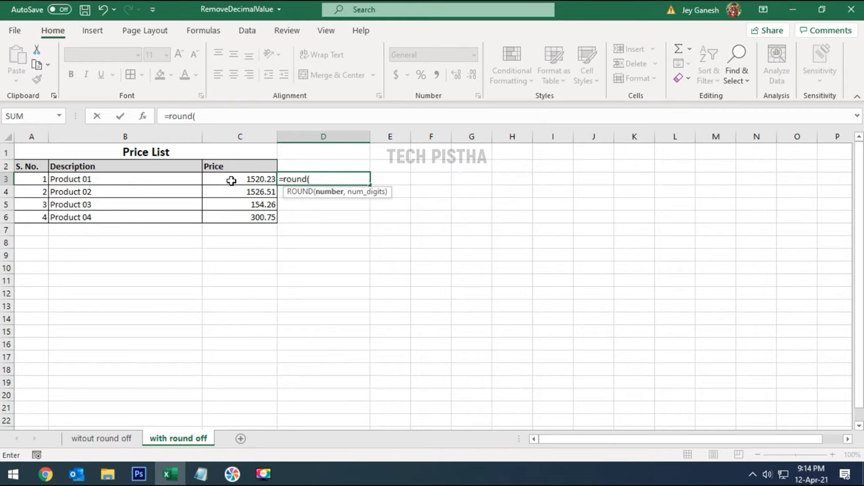
click(240, 178)
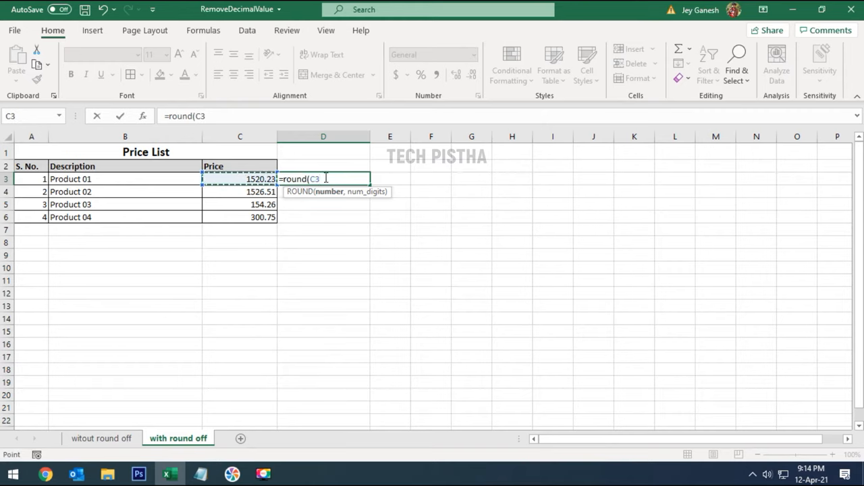
text(,)
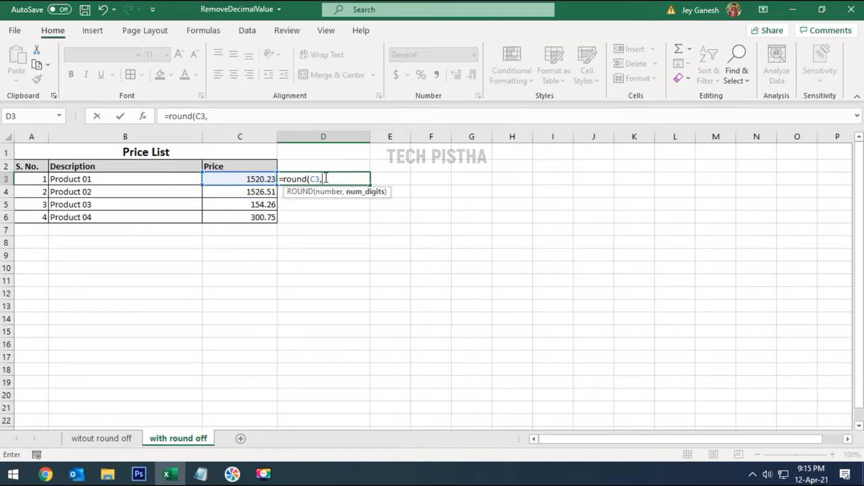
text(0))
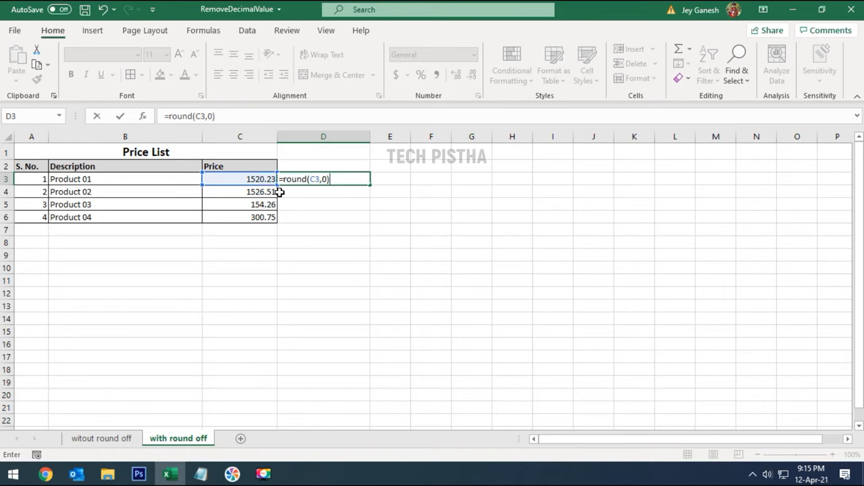
mouse_move(283, 197)
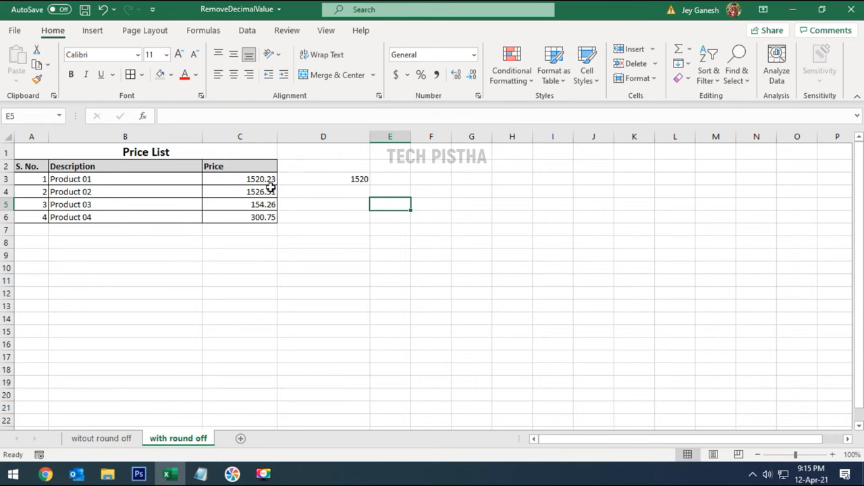
mouse_move(277, 190)
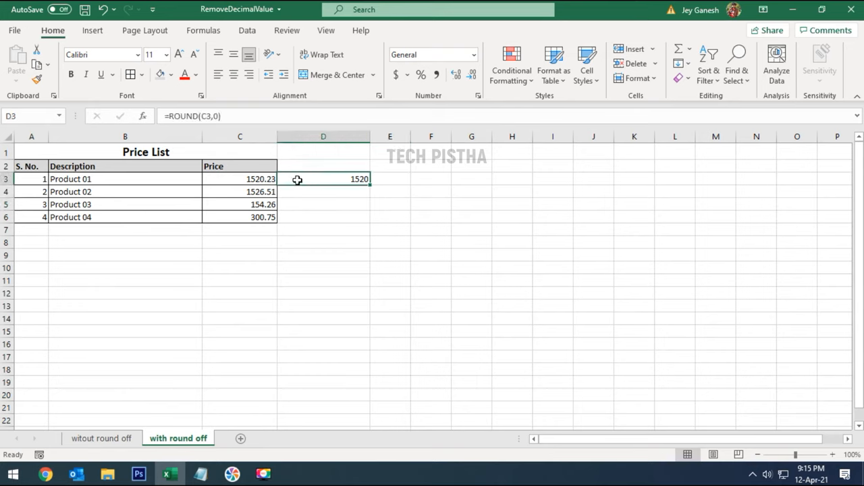
mouse_move(414, 198)
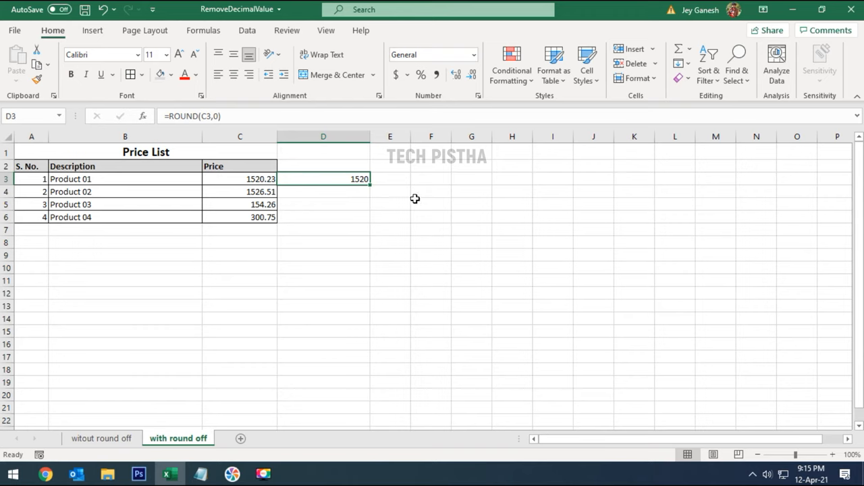
mouse_move(368, 197)
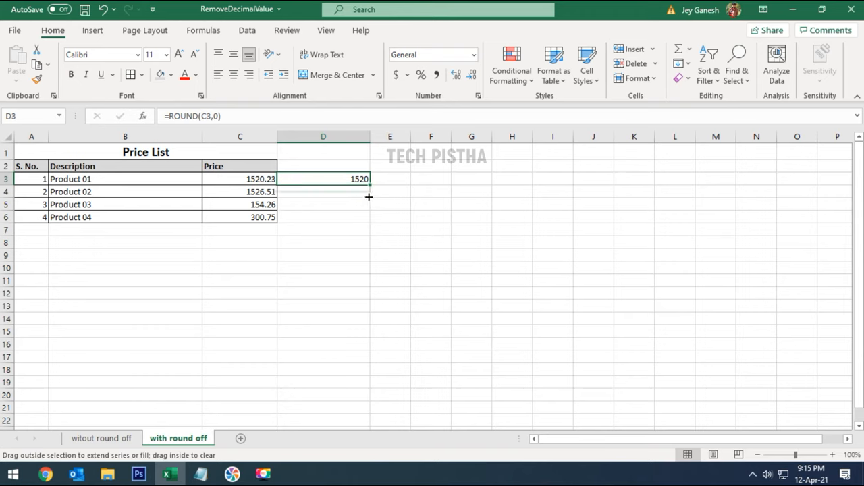